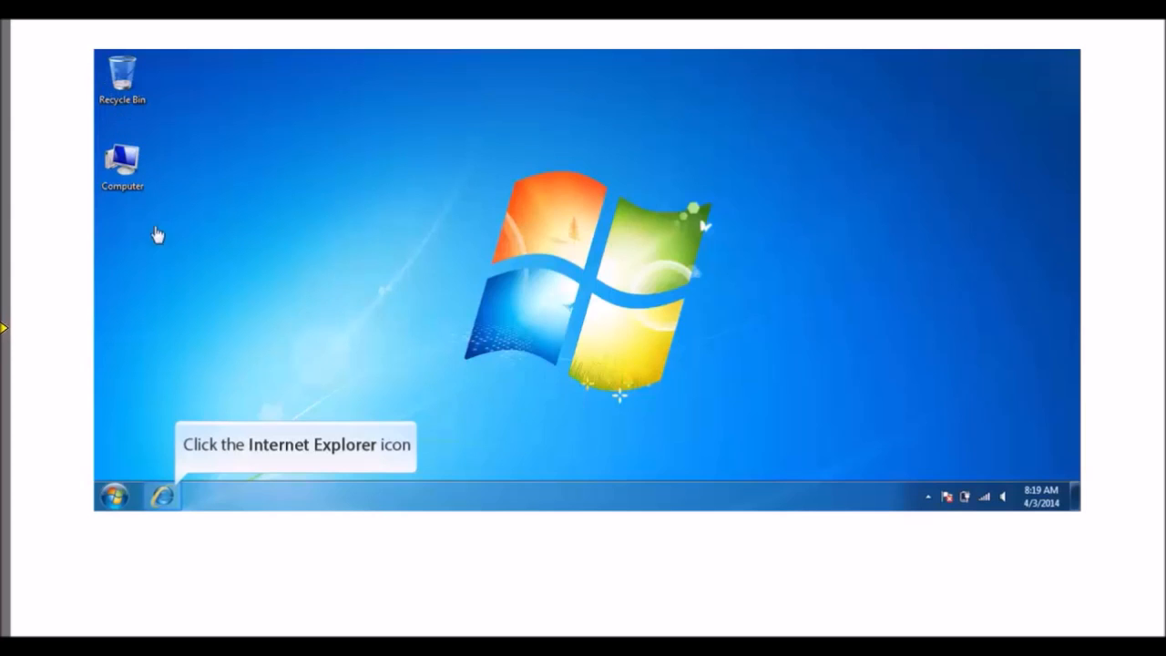
# Step: Launch Internet Explorer from the taskbar to the Google home page
pyautogui.click(163, 495)
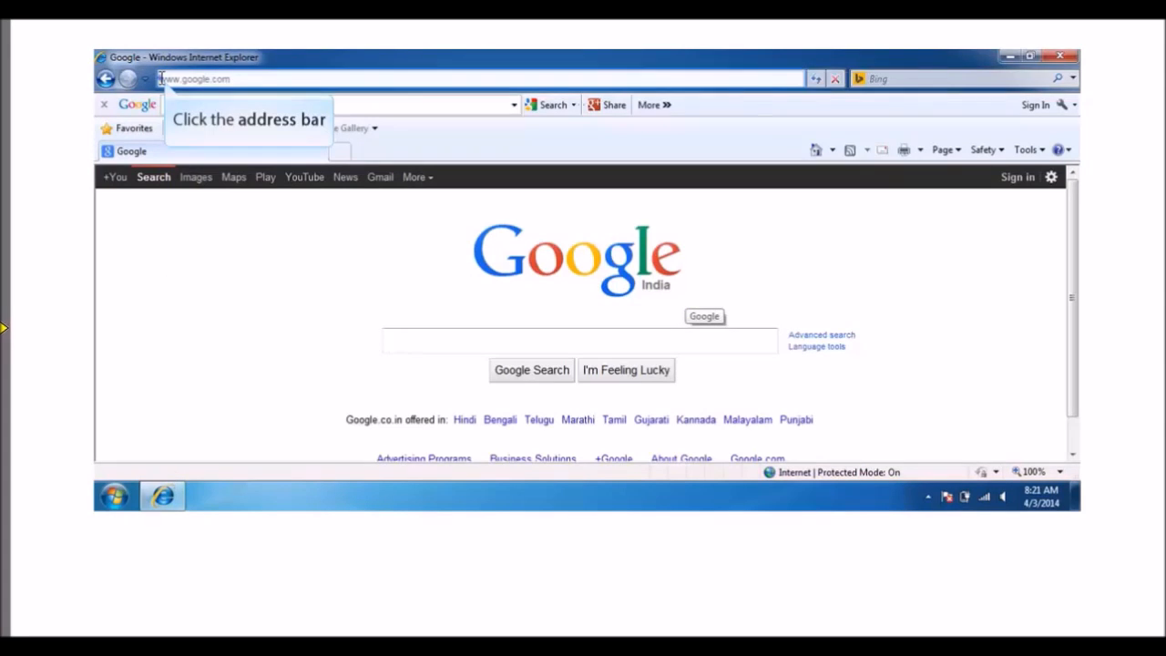
pyautogui.write('www.chrismc')
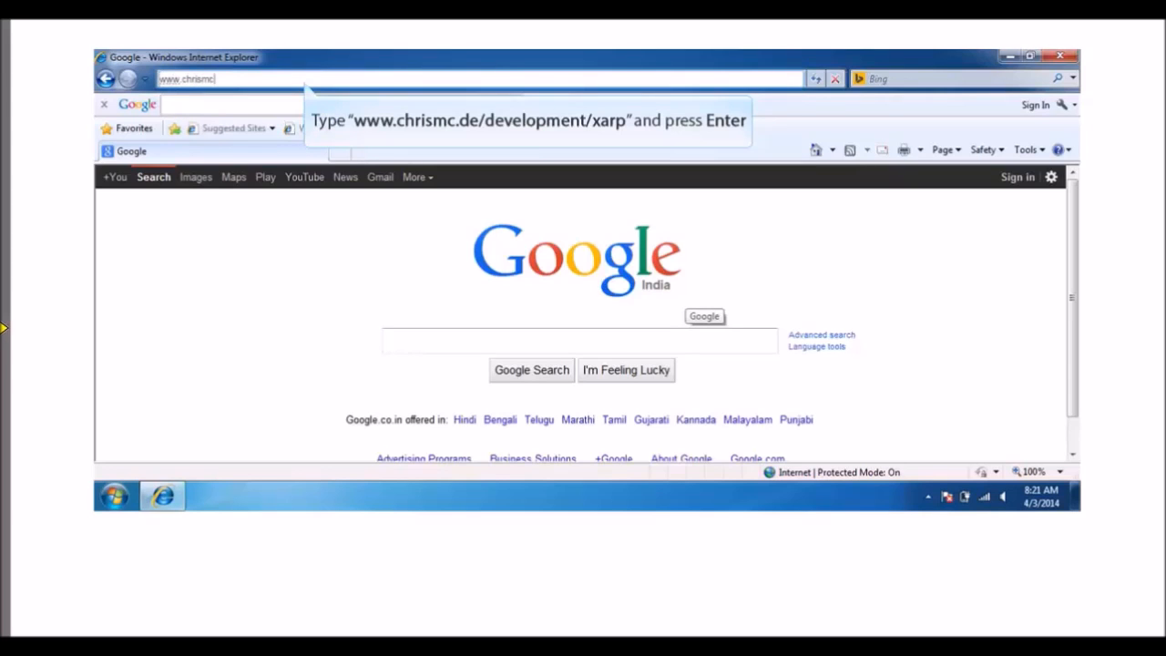
pyautogui.write('.de/development/xarp/')
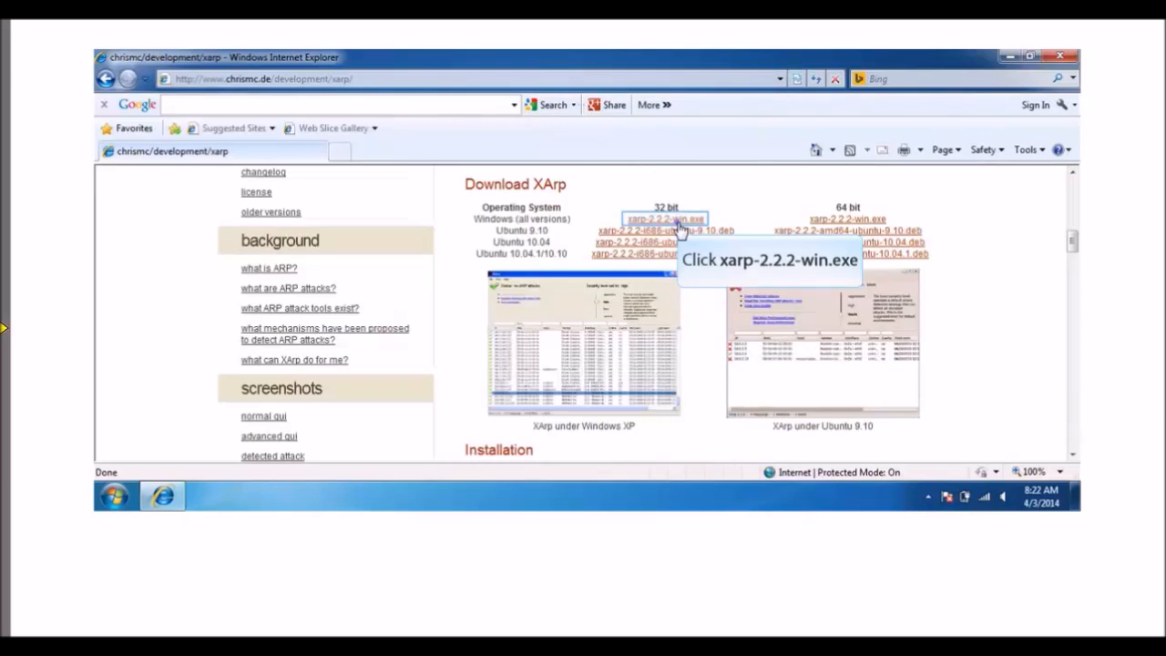
pyautogui.click(665, 218)
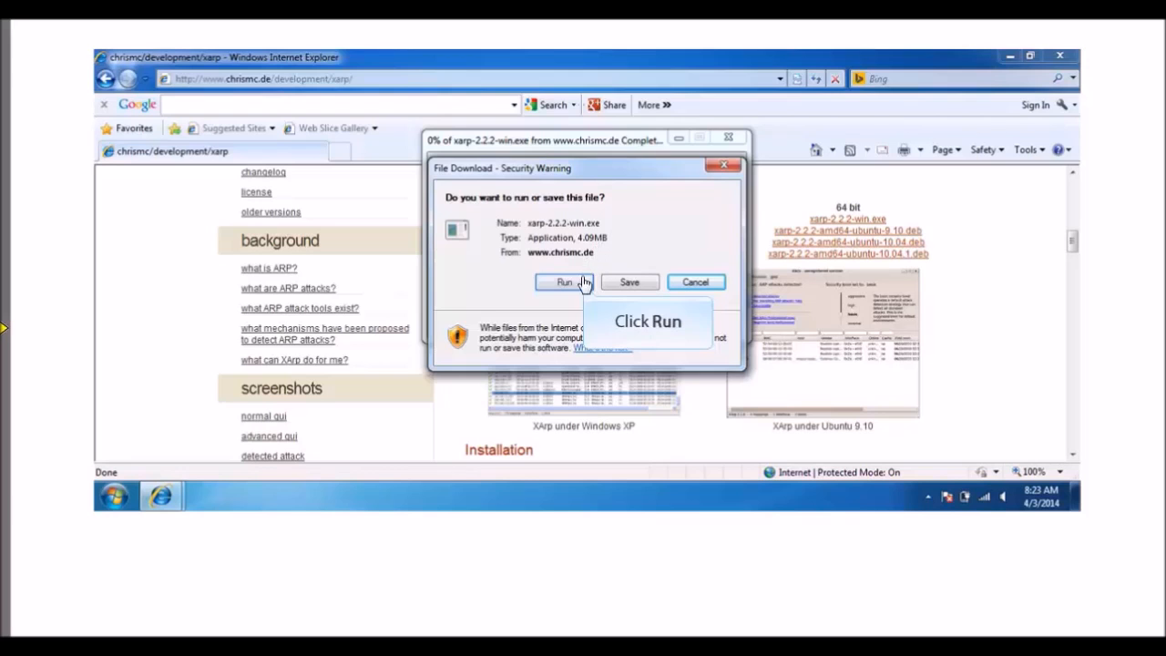
# Step: Run xarp-2.2.2-win.exe, accept the licence, and install XArp to the default folder
pyautogui.click(564, 282)
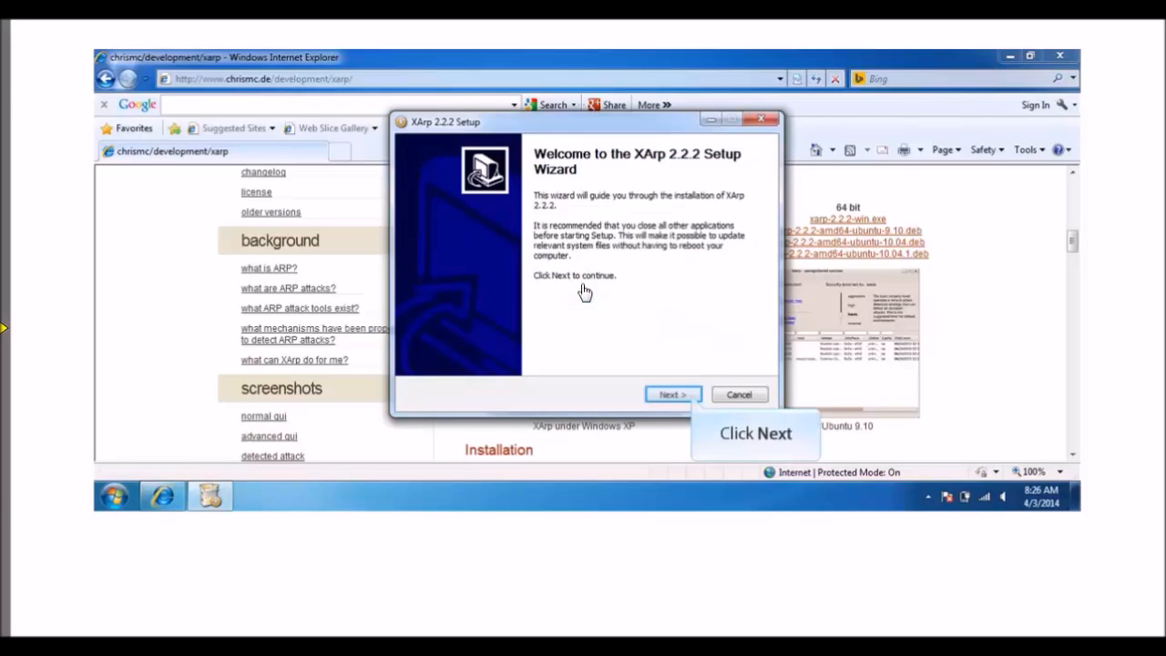
pyautogui.moveTo(590, 292)
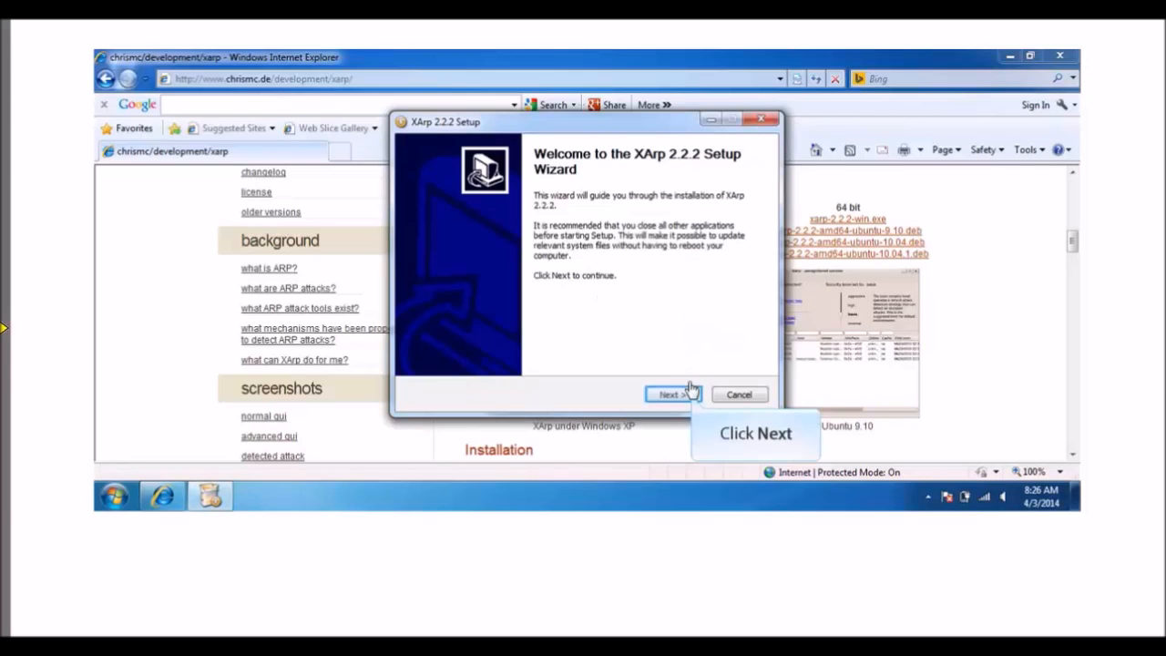
pyautogui.click(670, 394)
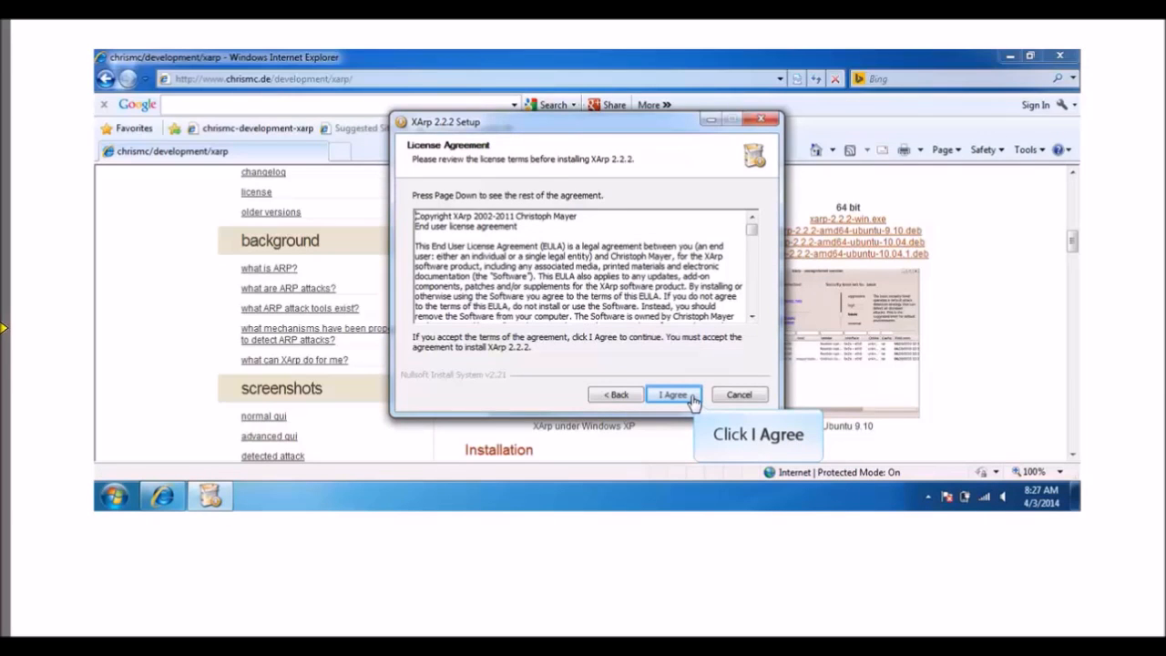
pyautogui.click(674, 394)
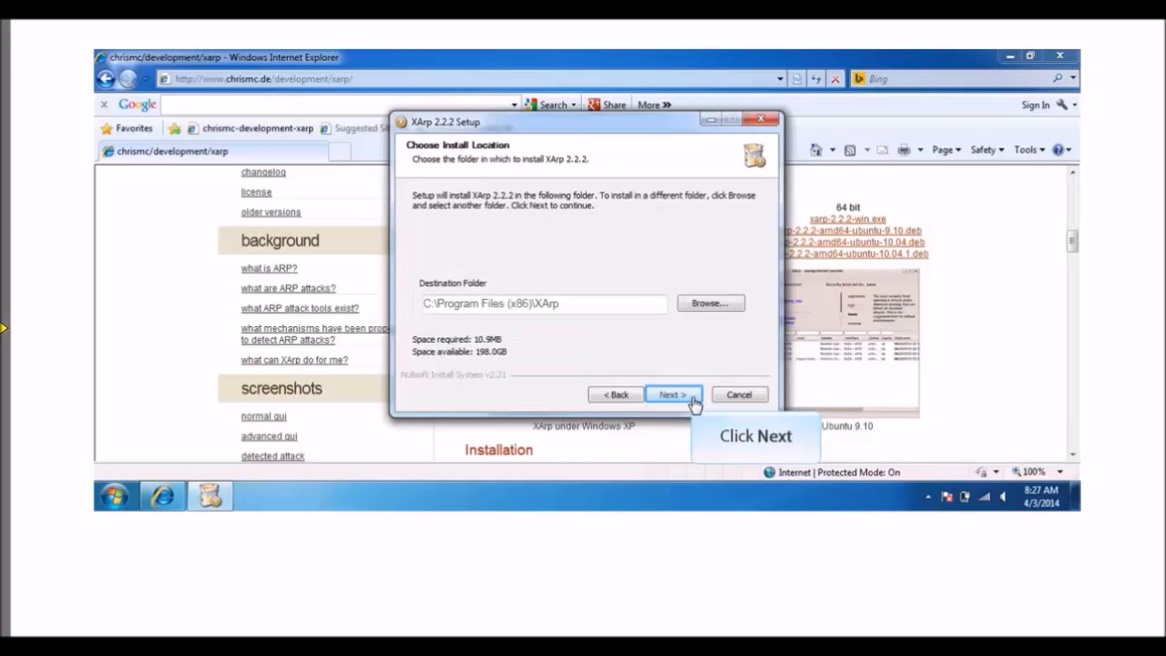
pyautogui.click(673, 394)
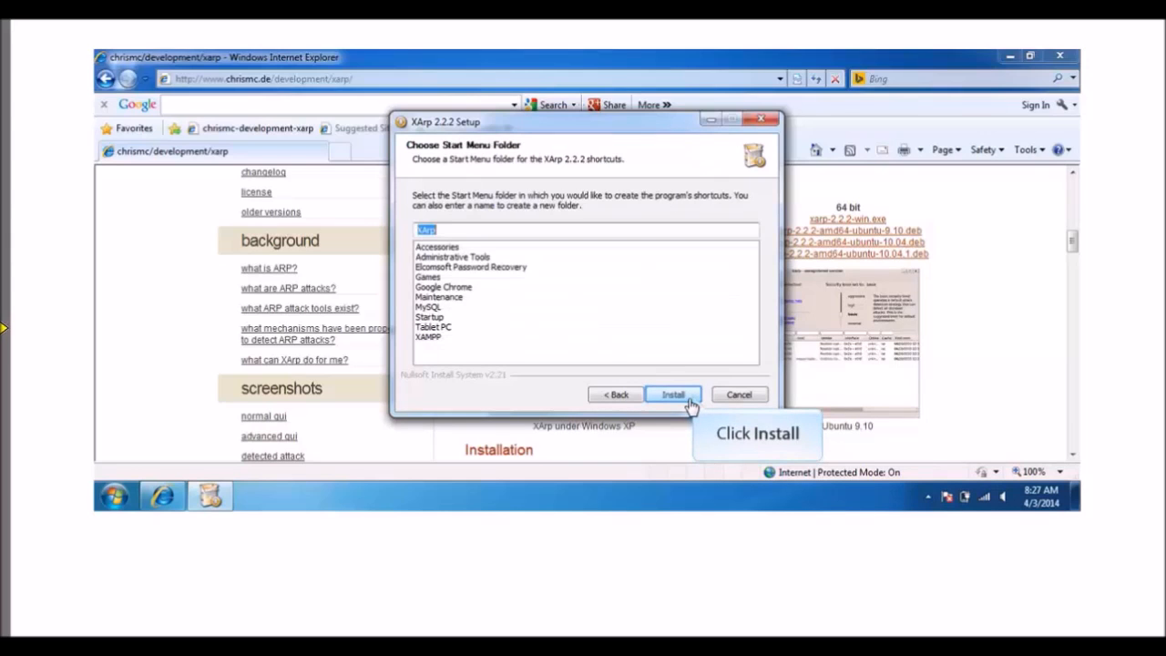
pyautogui.moveTo(691, 406)
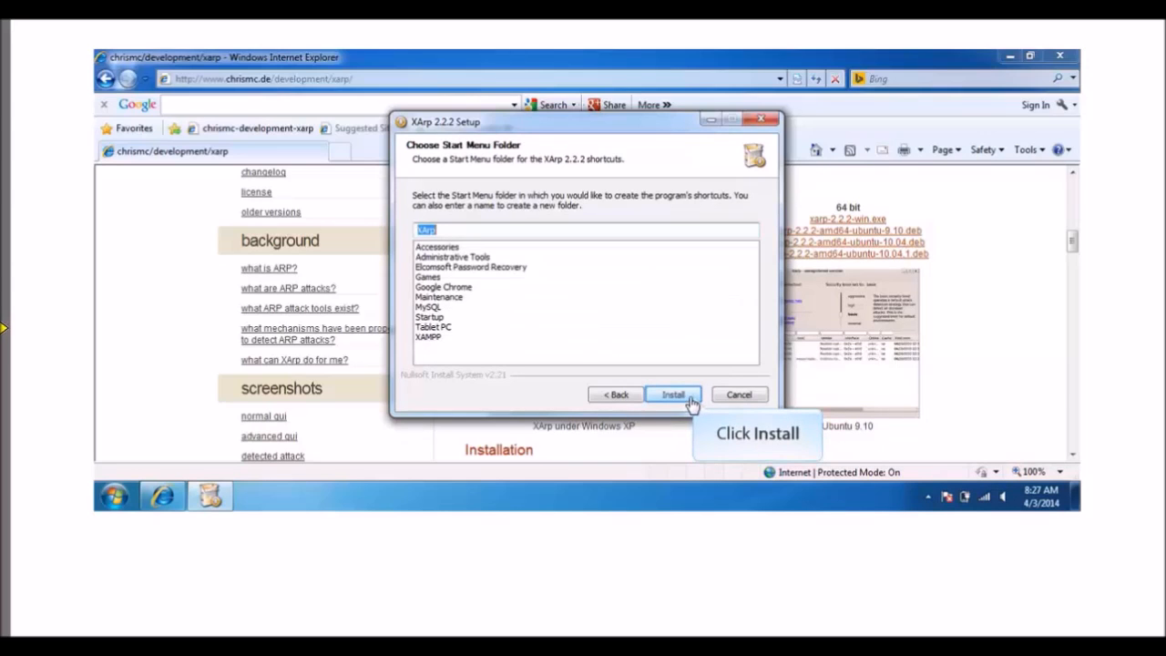
pyautogui.click(673, 394)
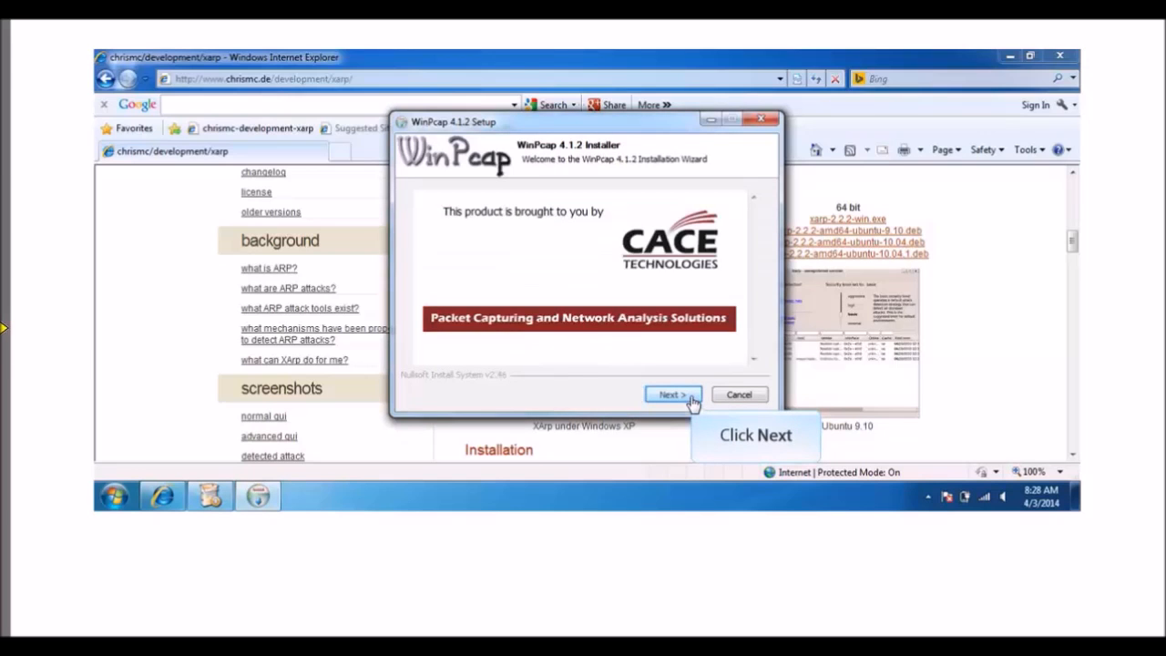
# Step: Accept the WinPcap 4.1.2 licence and install it with the driver starting at boot
pyautogui.click(673, 395)
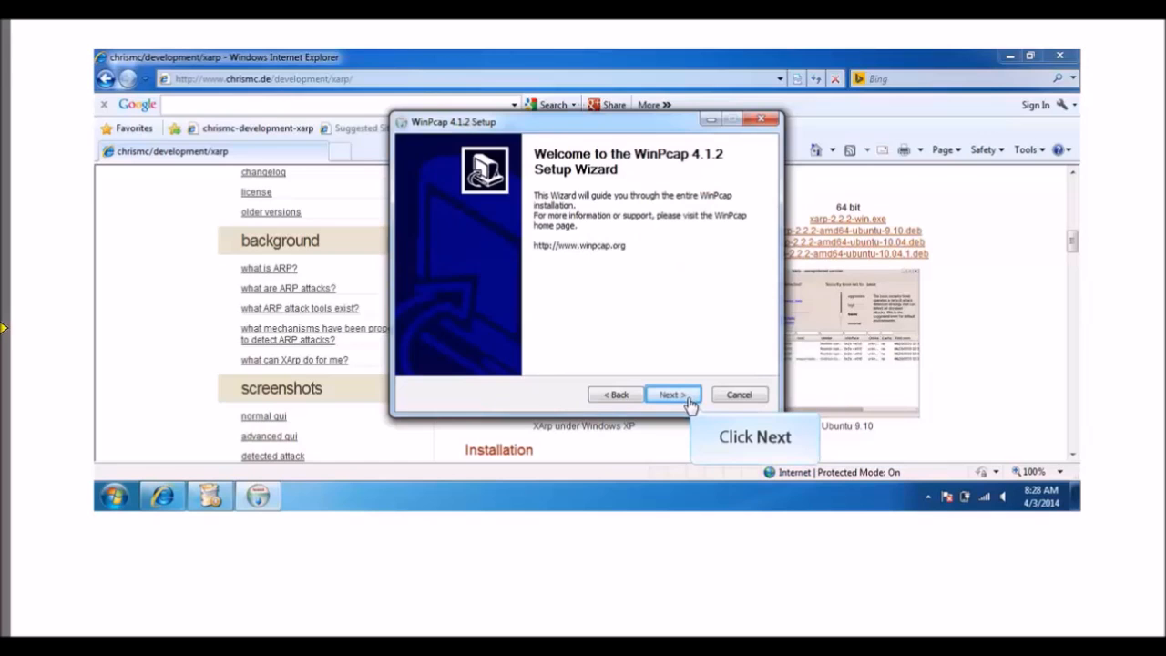
pyautogui.click(672, 395)
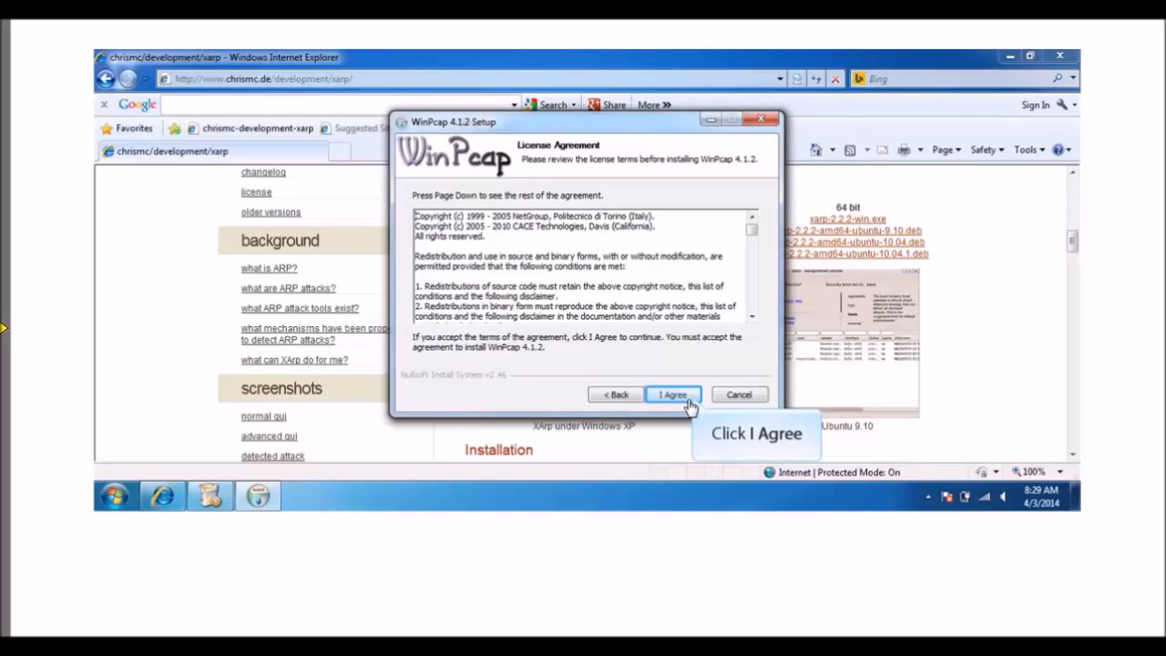
pyautogui.click(672, 393)
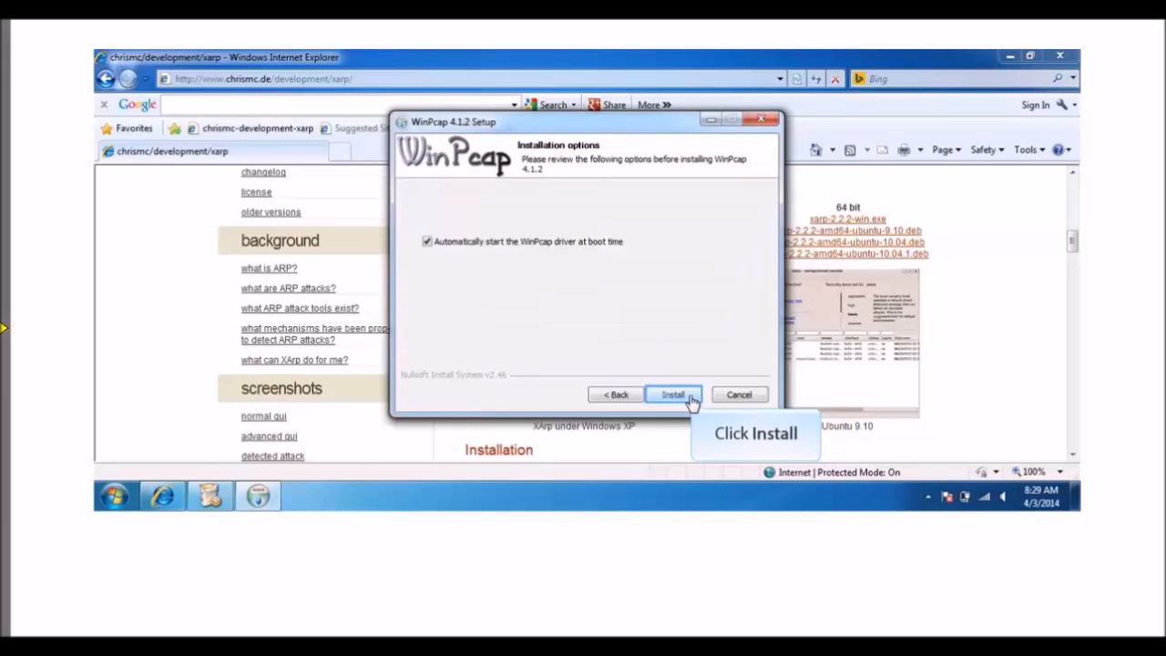
pyautogui.click(672, 394)
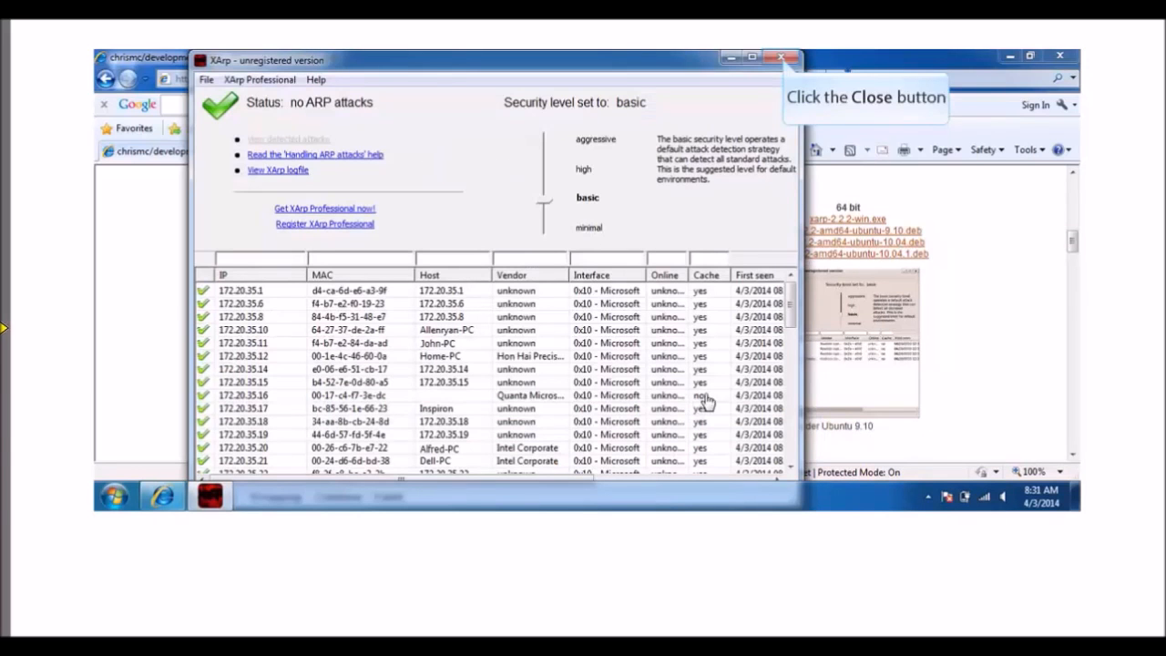
pyautogui.moveTo(784, 60)
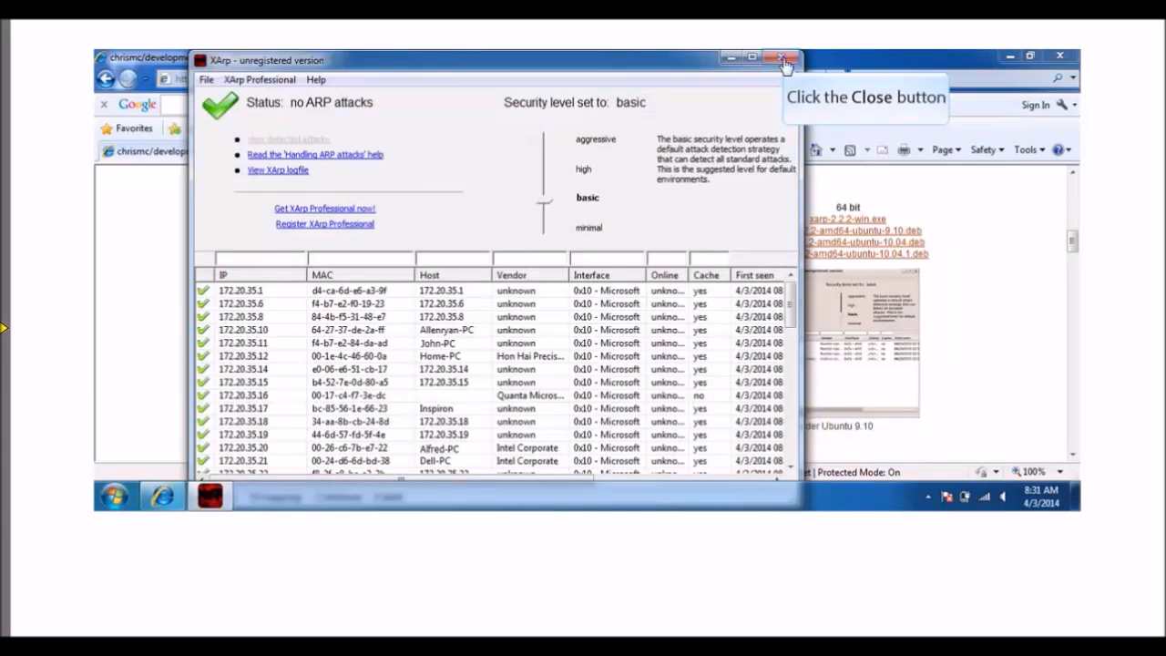
# Step: Close the XArp window showing no ARP attacks, returning to the download page
pyautogui.click(783, 58)
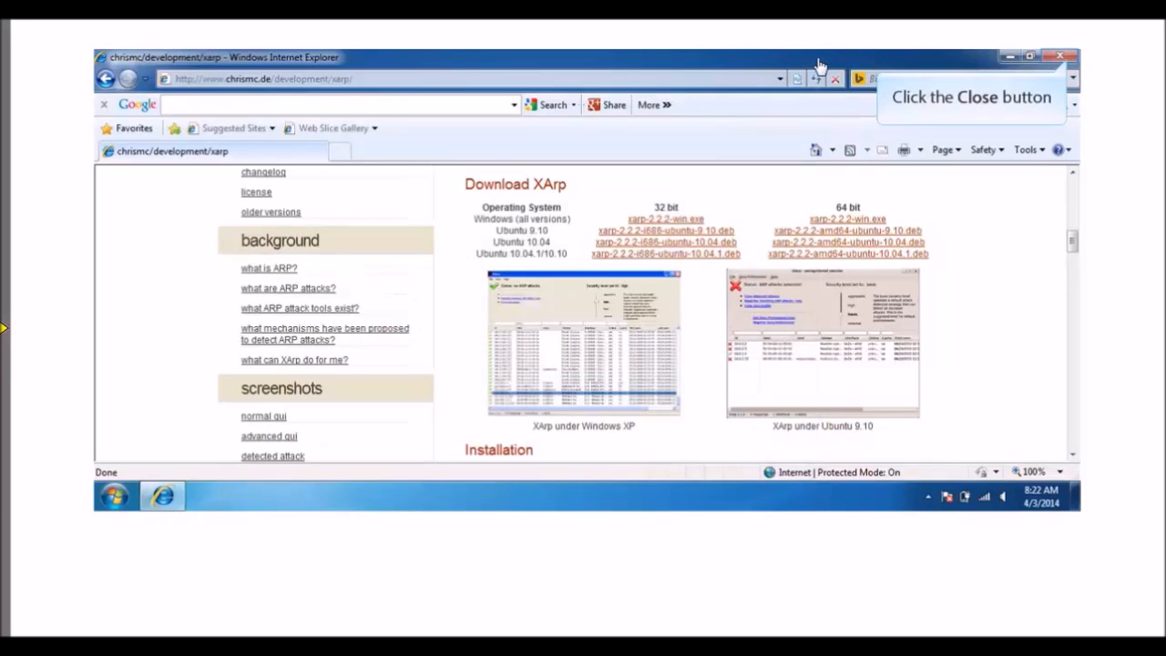